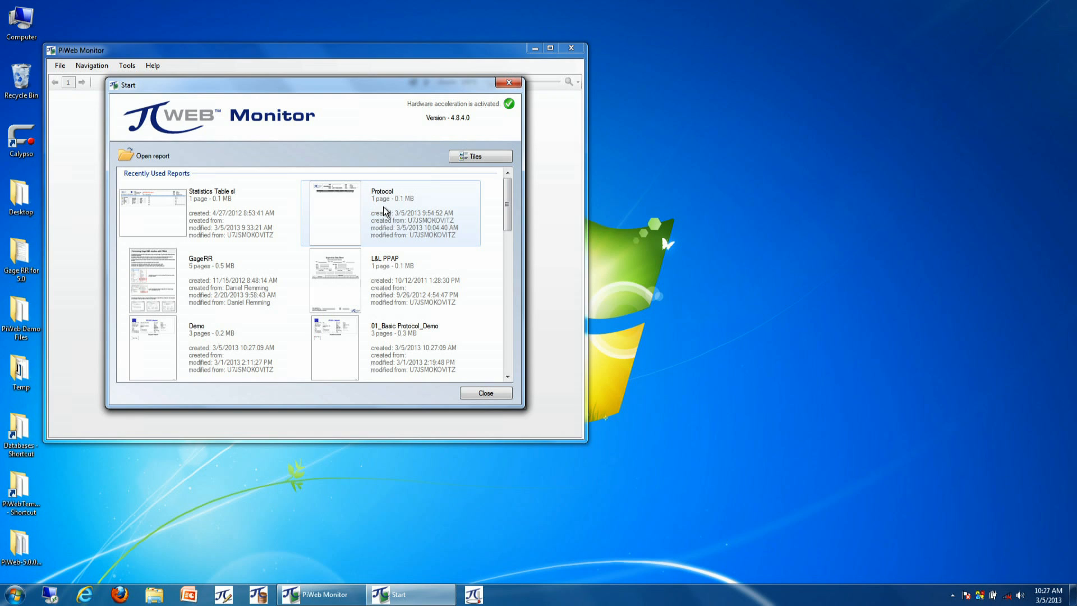
mouse_move(378, 216)
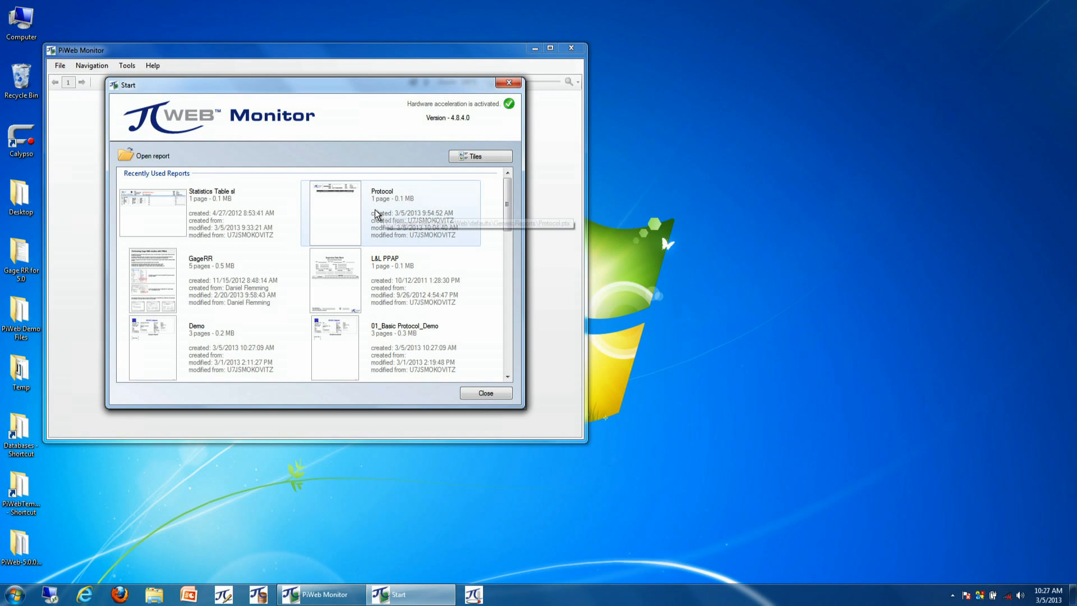
mouse_move(369, 214)
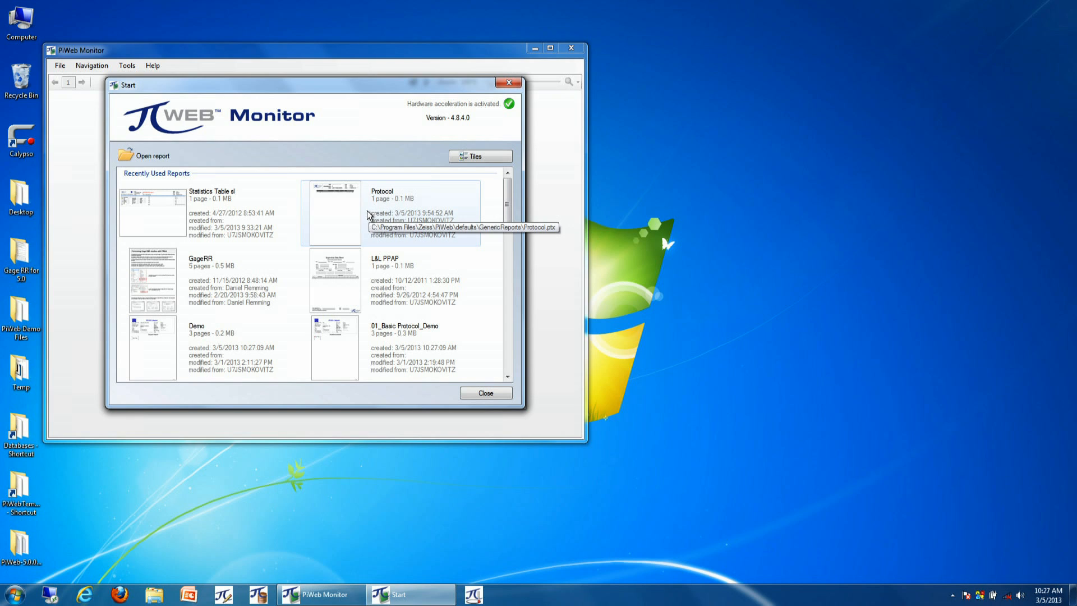
mouse_move(365, 215)
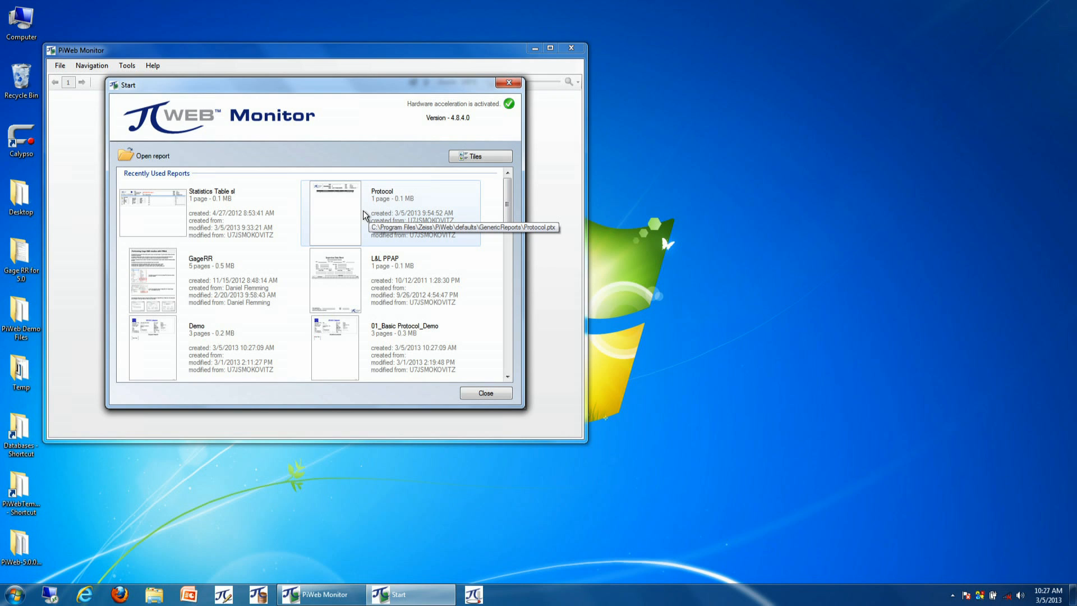
mouse_move(342, 209)
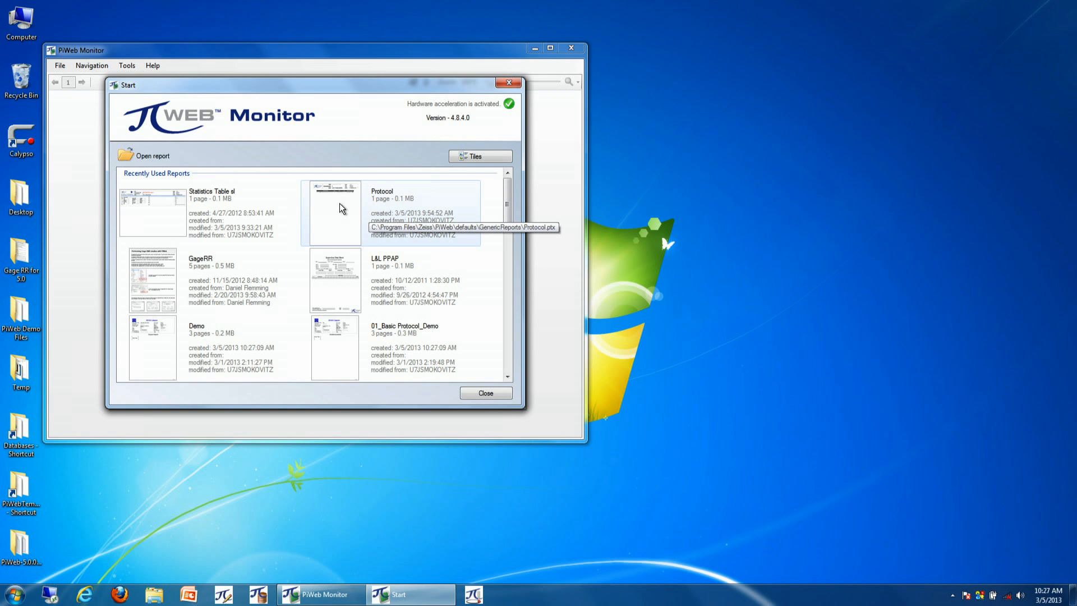
mouse_move(439, 213)
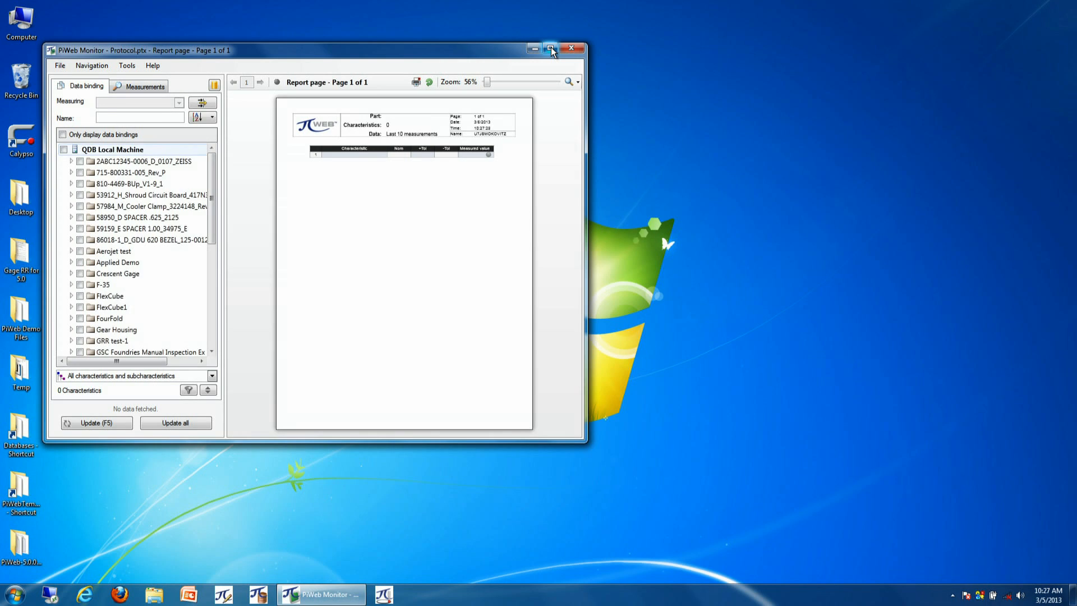
- Maximize the window and check the FlexCube part folder to bind its 25 characteristics
left_click(549, 48)
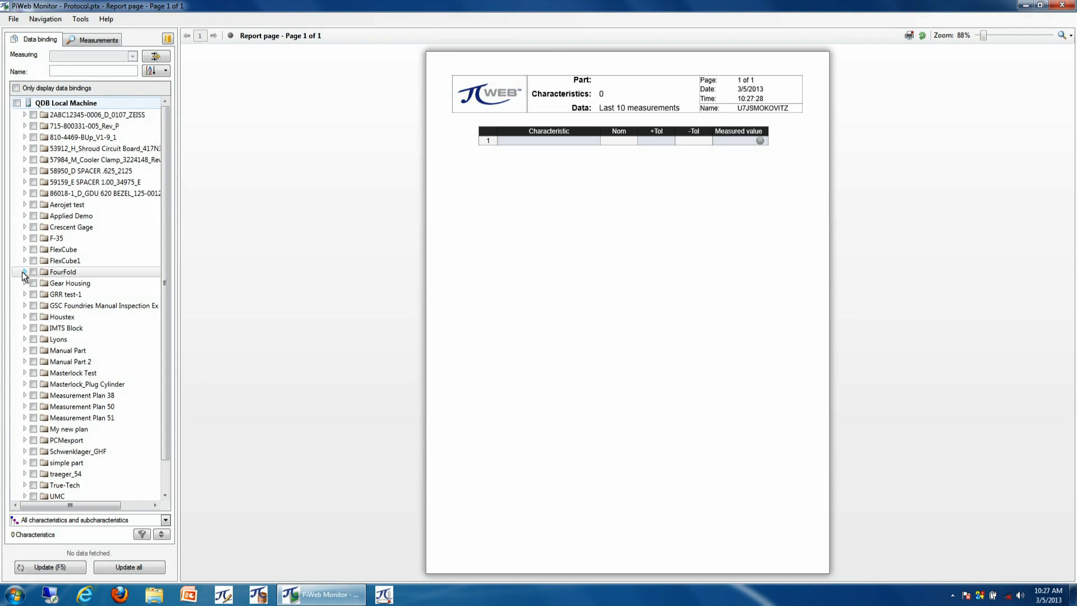
left_click(25, 272)
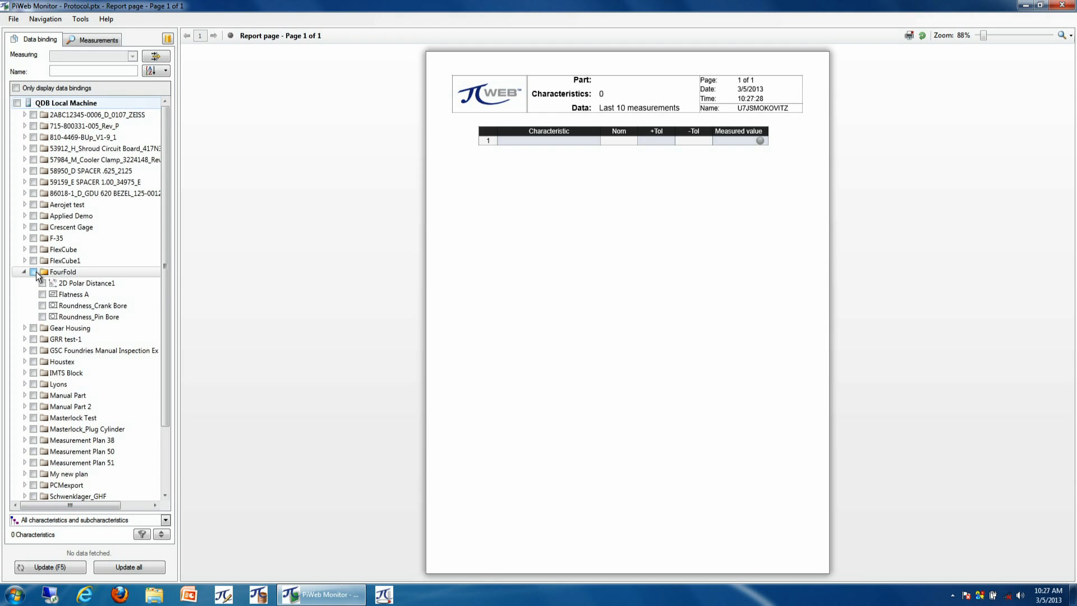
left_click(24, 249)
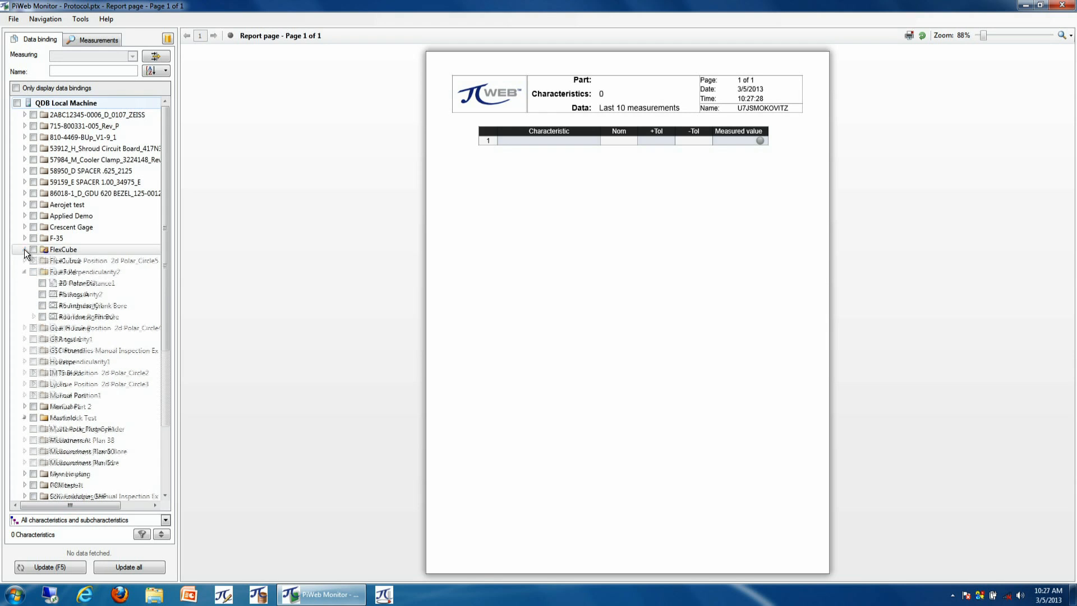
left_click(27, 250)
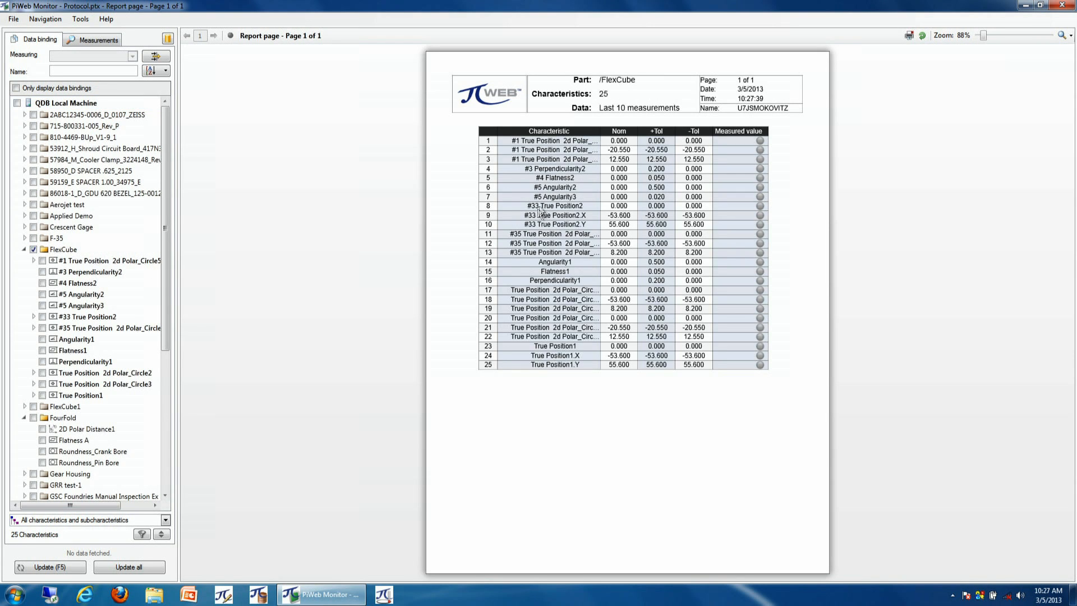
mouse_move(572, 328)
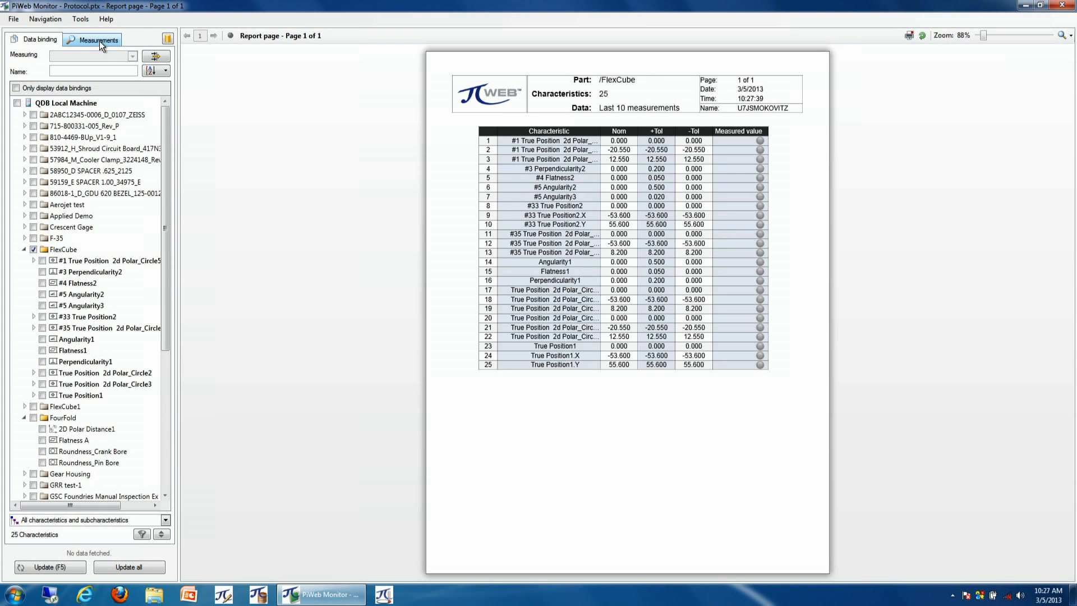
- Filter the measurement selection to incremental part number 21
left_click(101, 39)
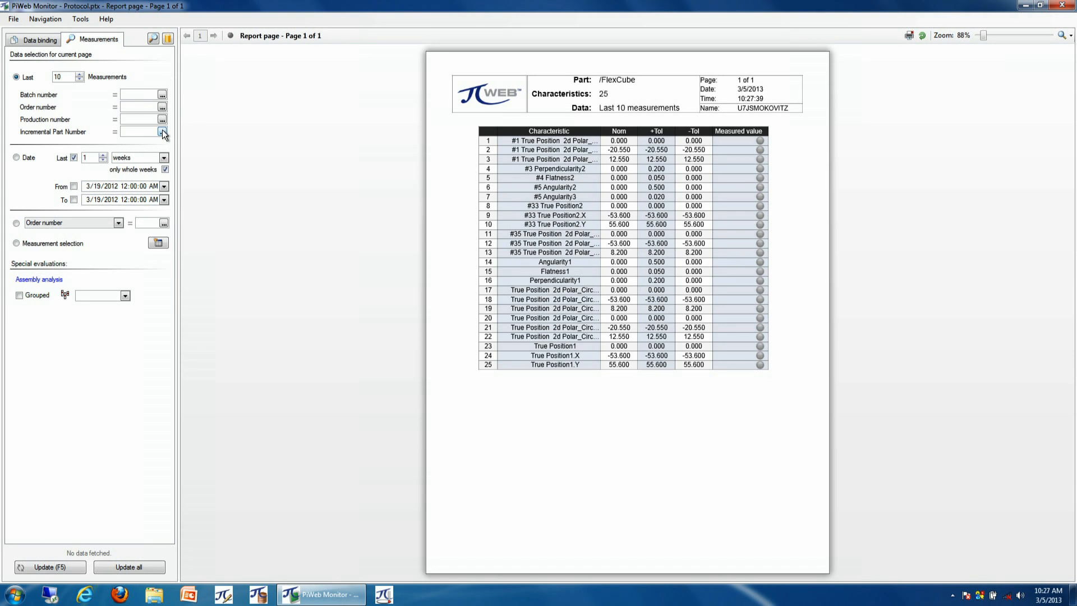
left_click(162, 133)
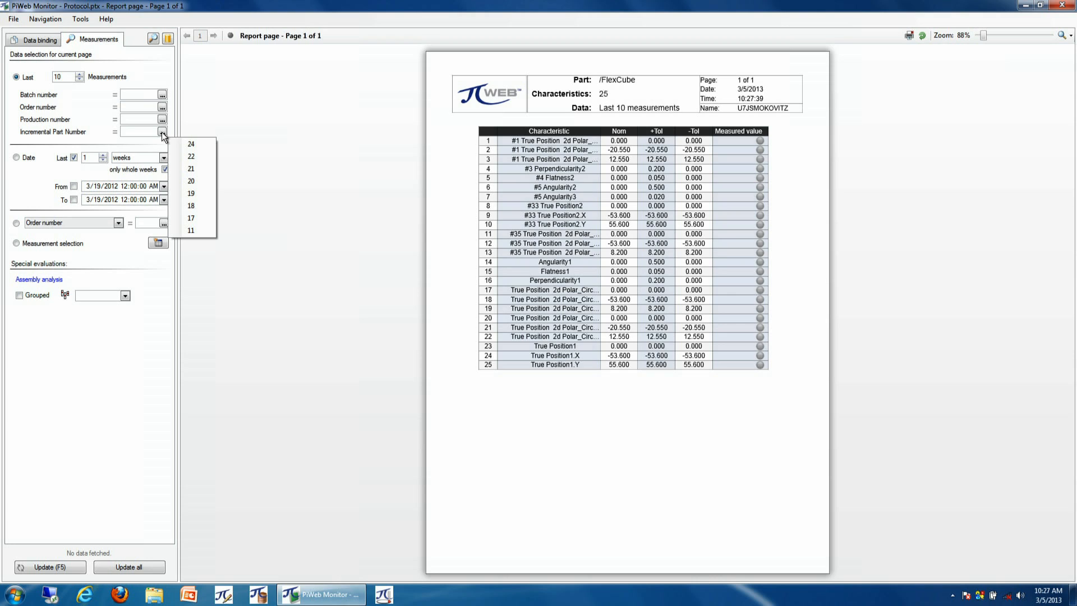
left_click(192, 168)
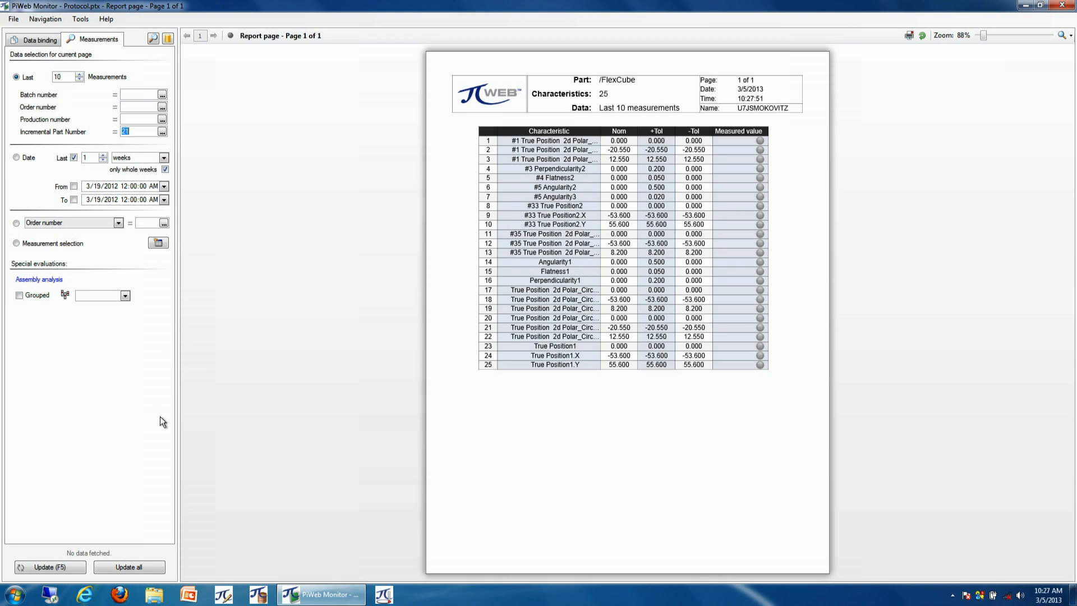
mouse_move(161, 407)
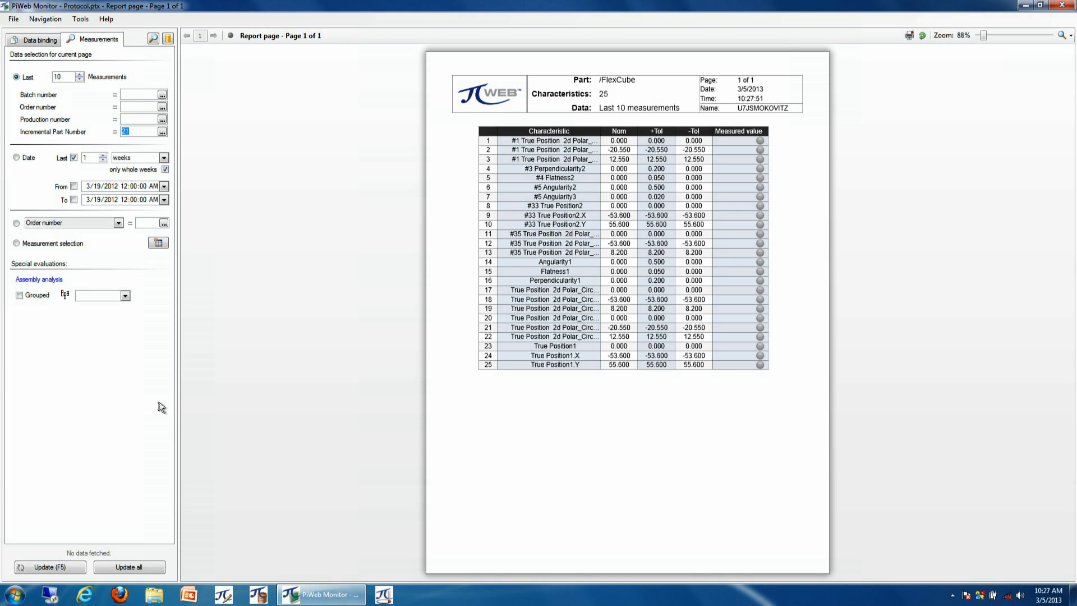
mouse_move(135, 570)
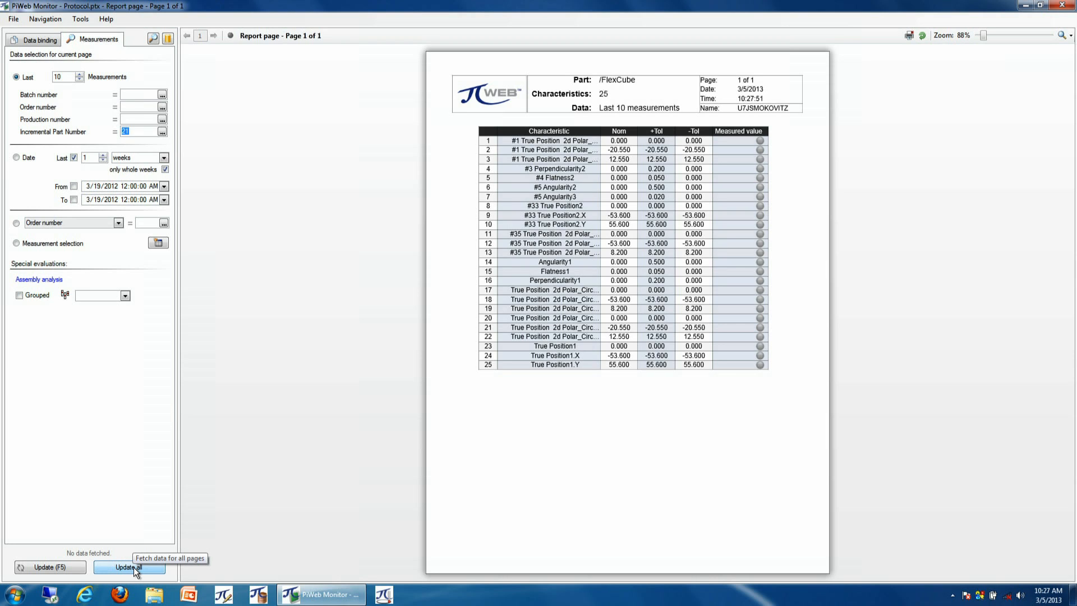
- Update all pages to fetch part 21's measured values and tolerance indicators
left_click(129, 567)
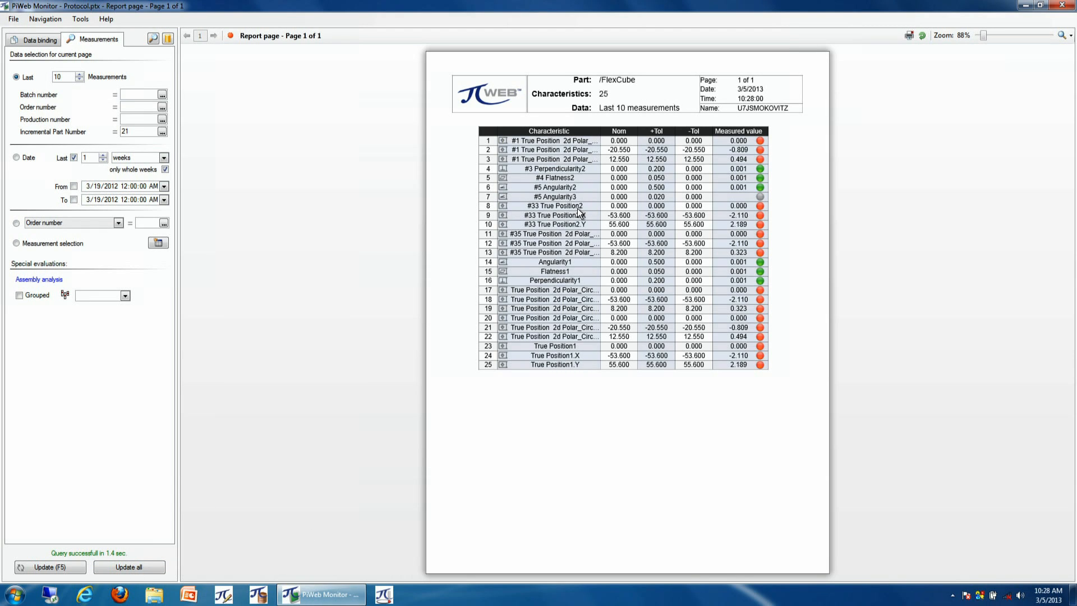
mouse_move(596, 211)
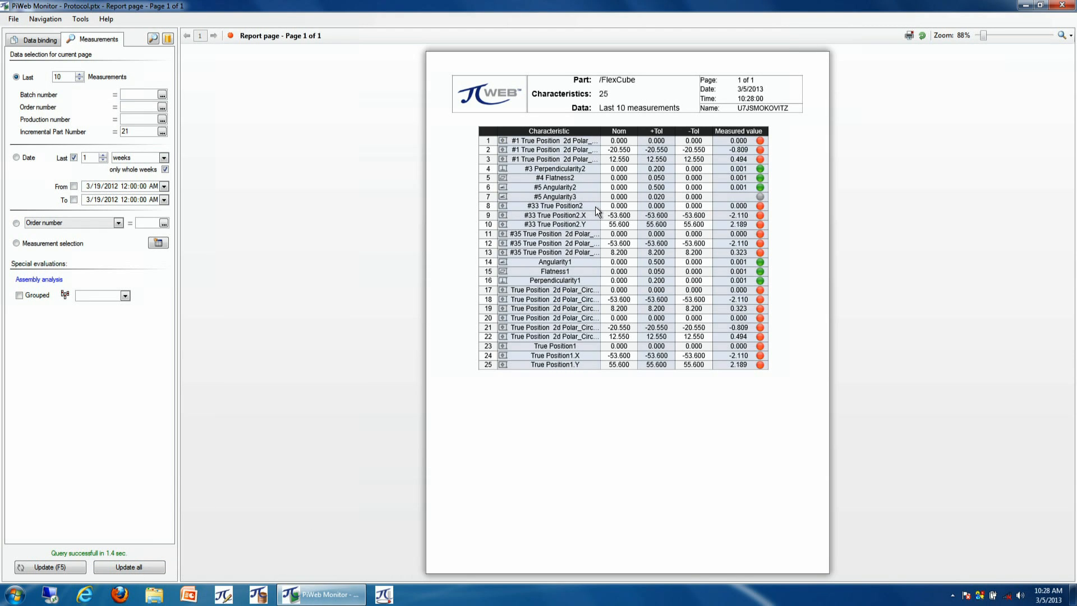
mouse_move(553, 185)
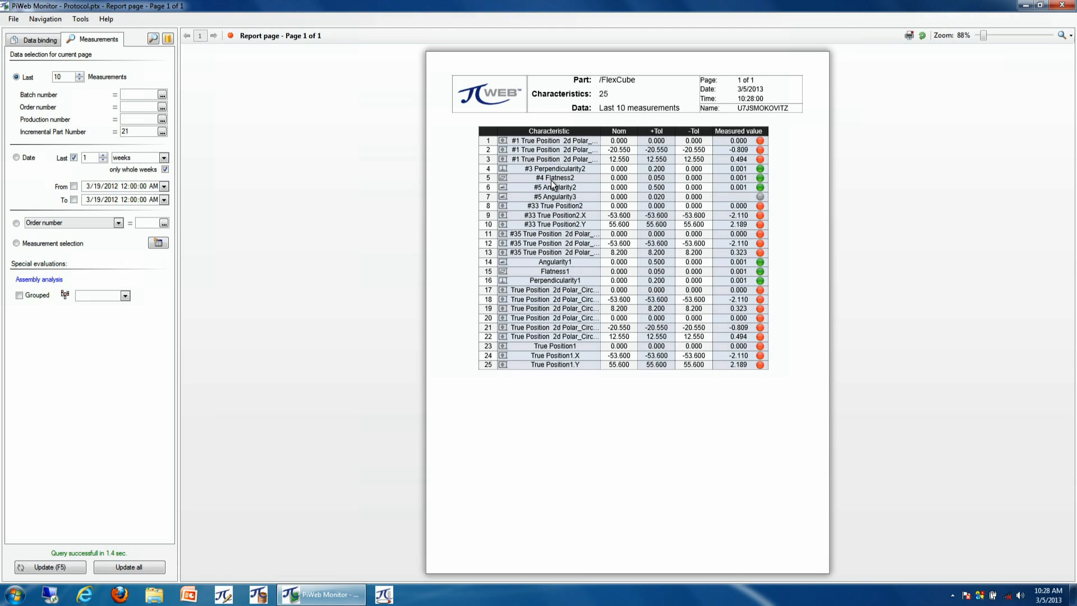
mouse_move(540, 162)
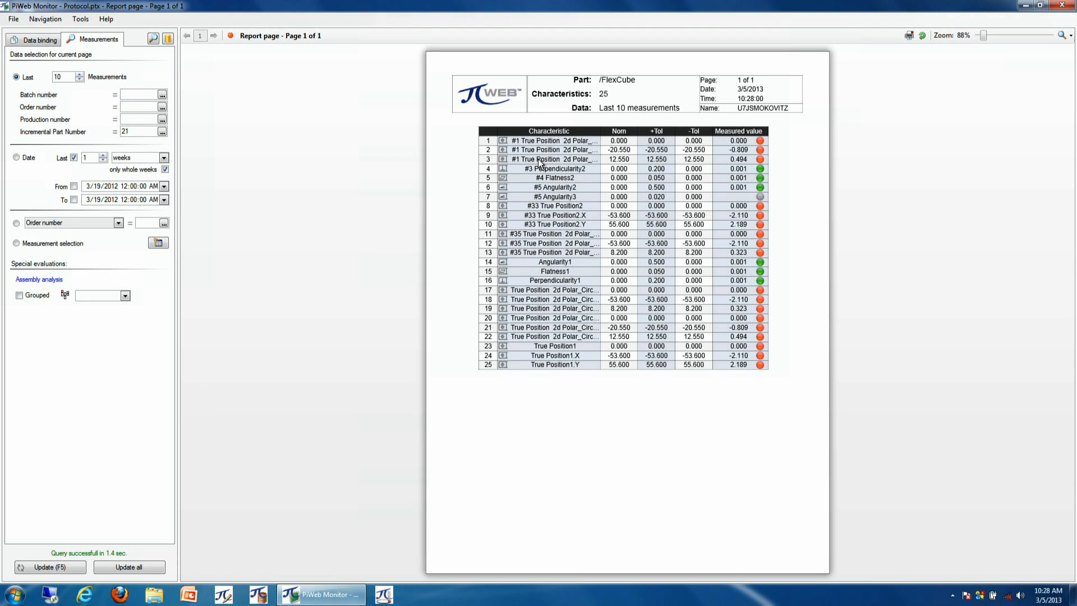